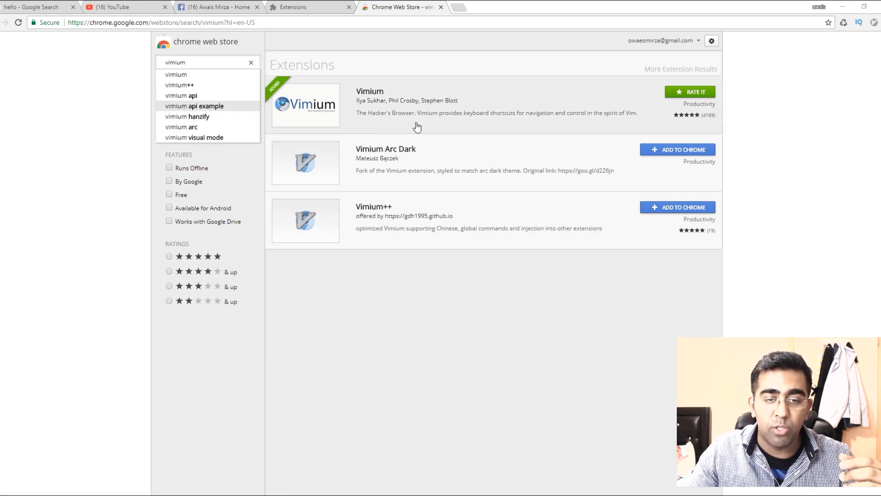
pyautogui.moveTo(475, 111)
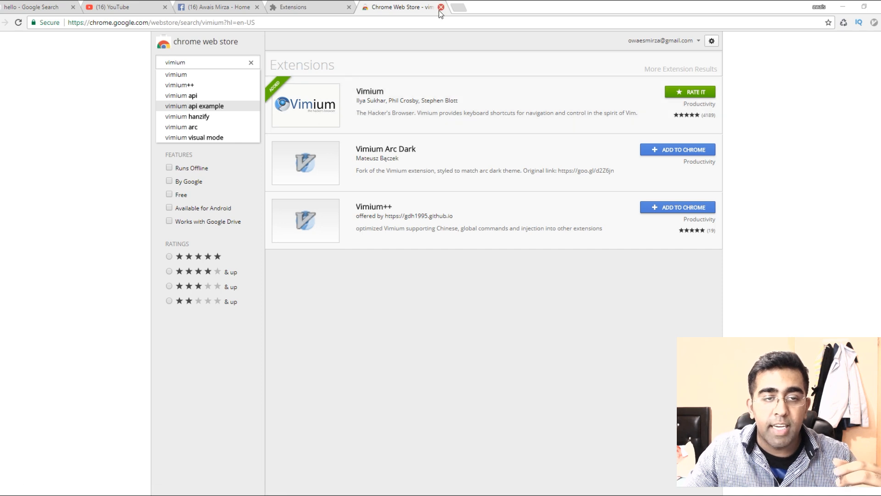
# Step: Switch to the Facebook tab showing the business page's home view
pyautogui.click(216, 7)
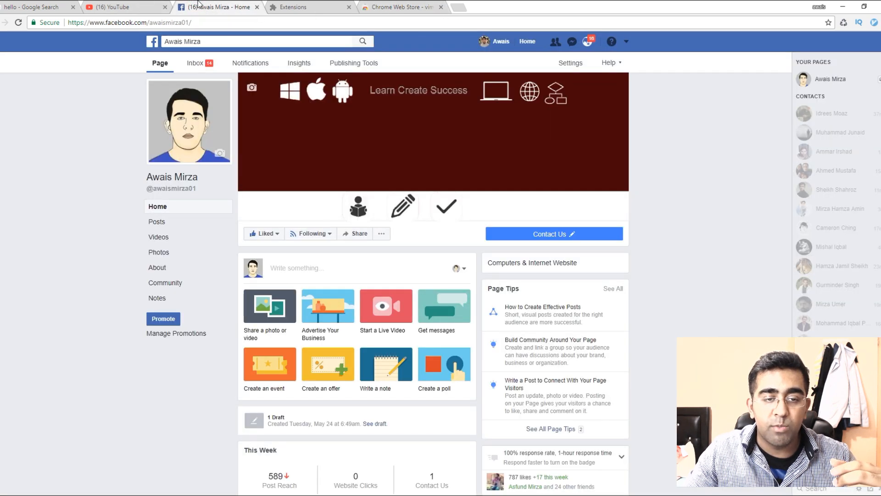
pyautogui.moveTo(470, 110)
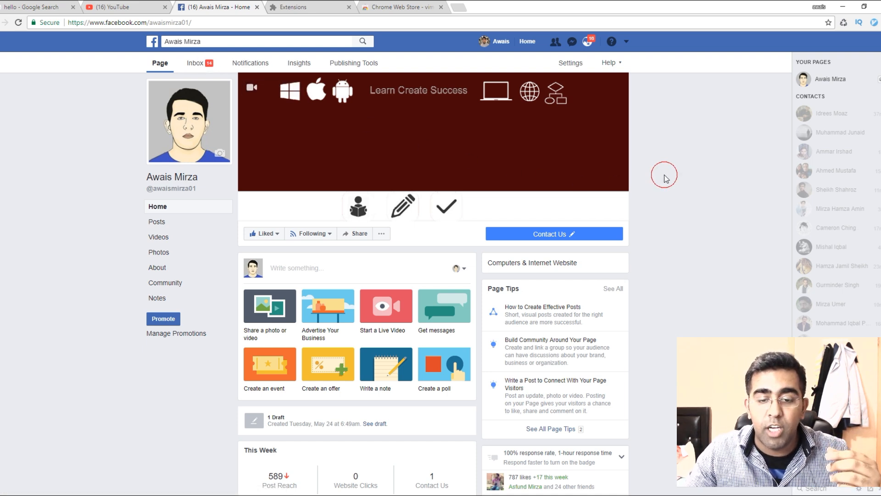
pyautogui.moveTo(664, 178)
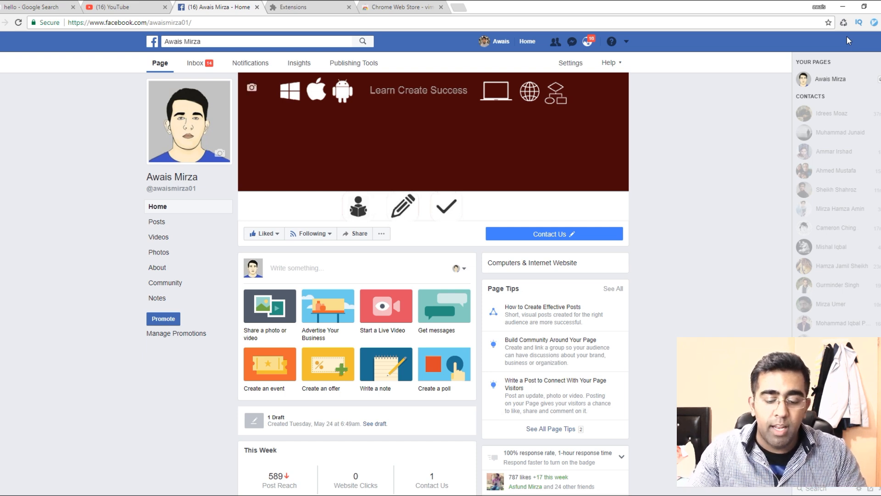
pyautogui.press('alt+tab')
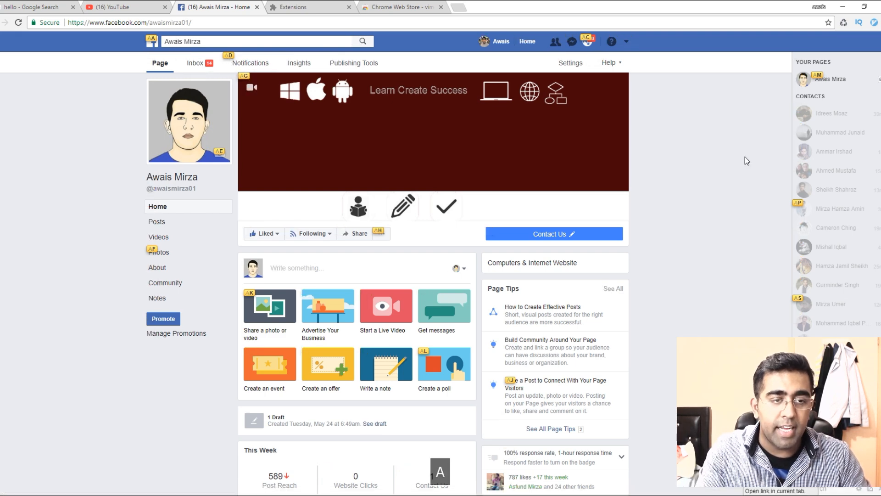
pyautogui.click(250, 63)
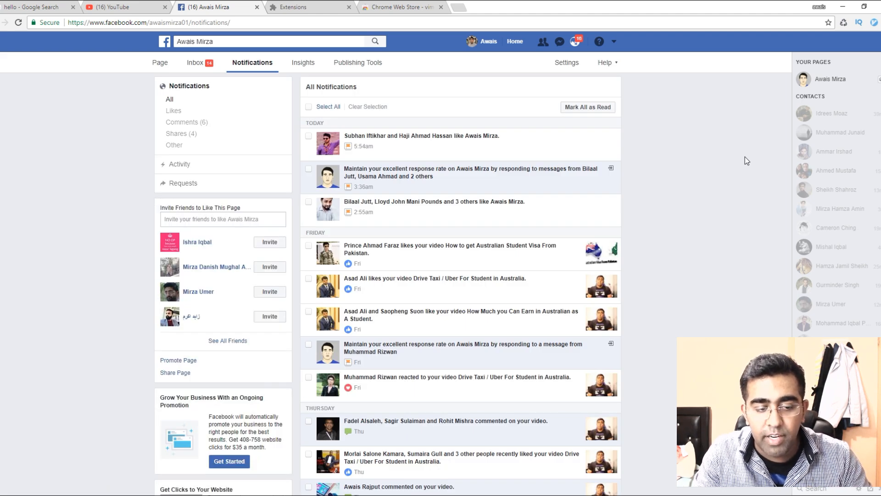
pyautogui.press('f')
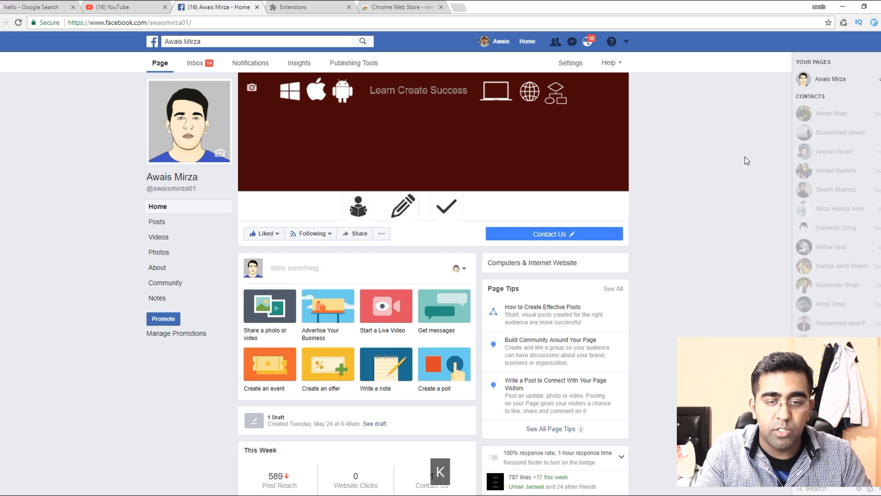
# Step: Scroll down the Facebook business page's timeline
pyautogui.scroll(-3)
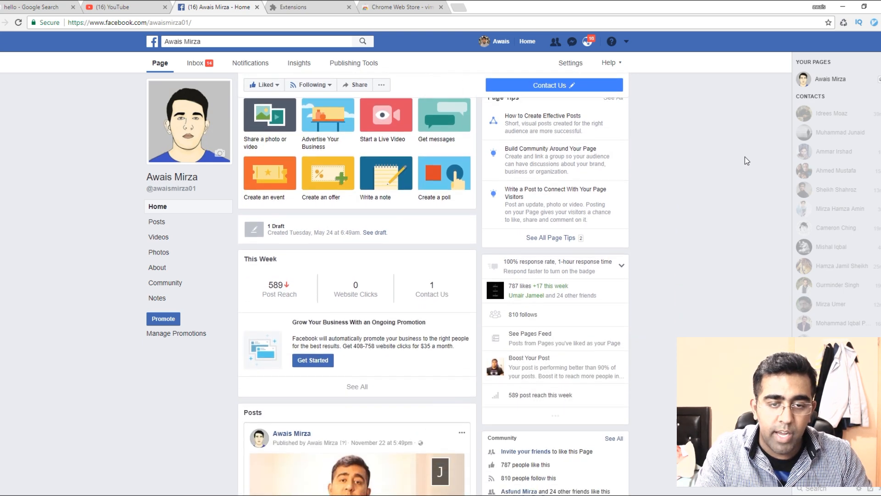
pyautogui.scroll(-3)
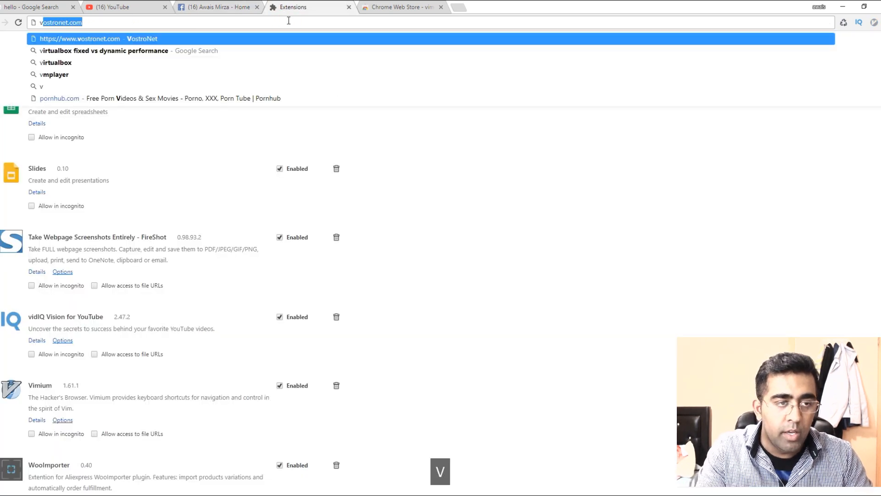
# Step: Search 'vimium' and open the 'Vimium - the hacker's browser' result
pyautogui.write('vimium')
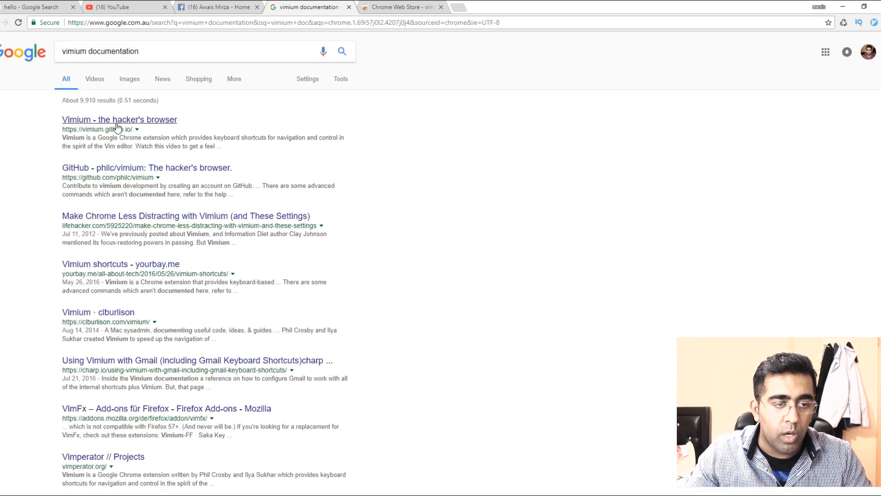
pyautogui.click(119, 119)
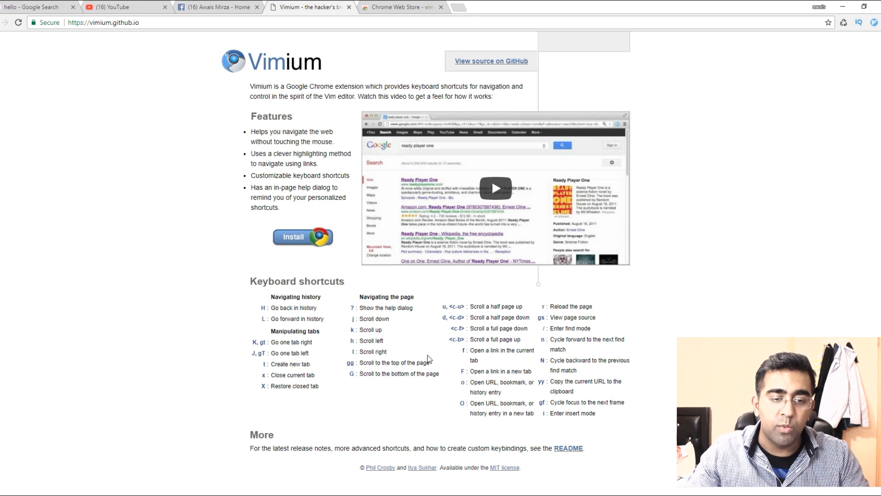
pyautogui.moveTo(487, 484)
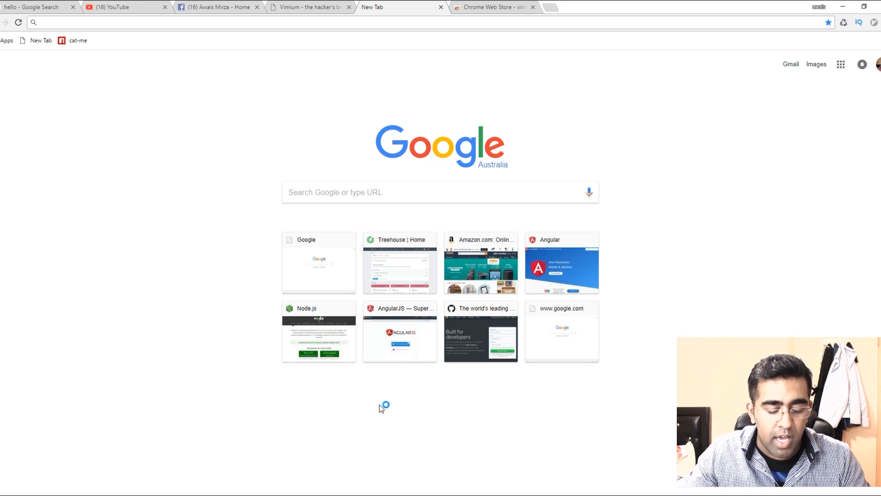
# Step: Close the blank tab with x, then pick the GitHub source link hint
pyautogui.write('x')
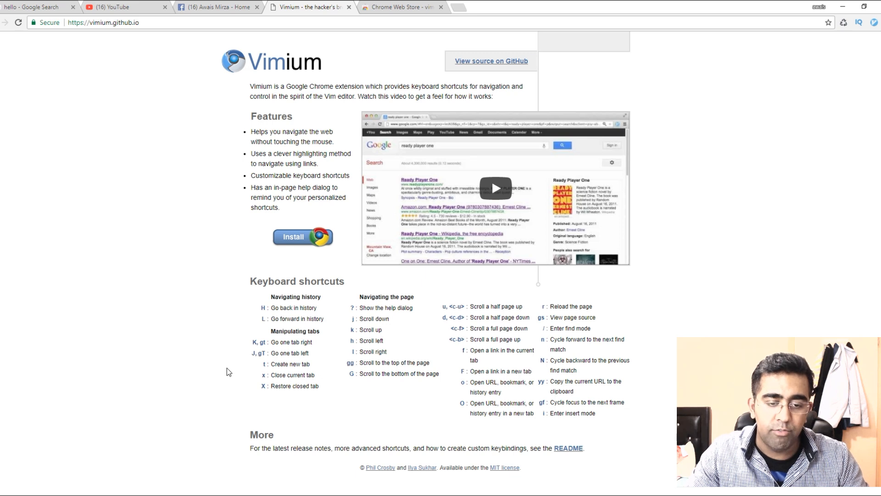
pyautogui.press('j')
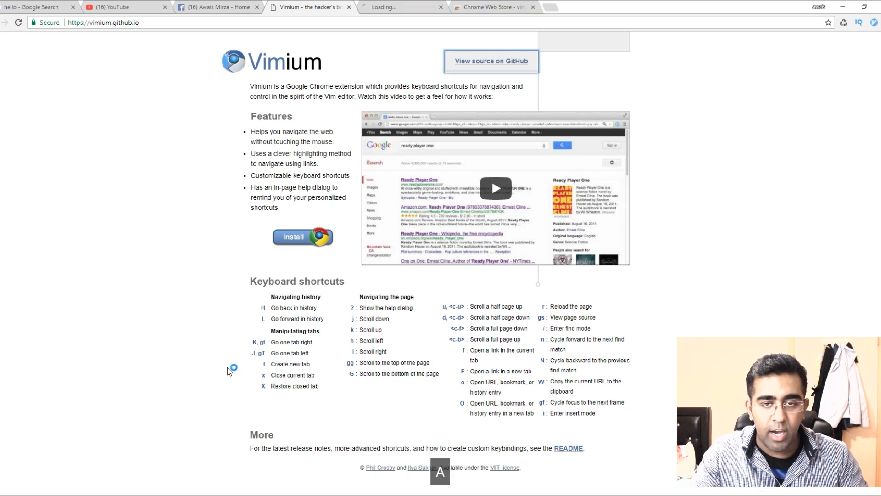
pyautogui.press('Alt+Right')
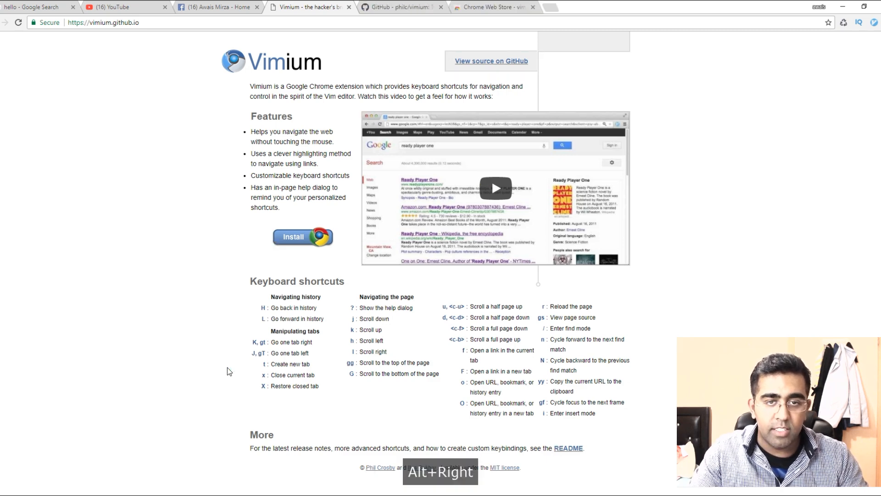
pyautogui.press('ctrl+Tab')
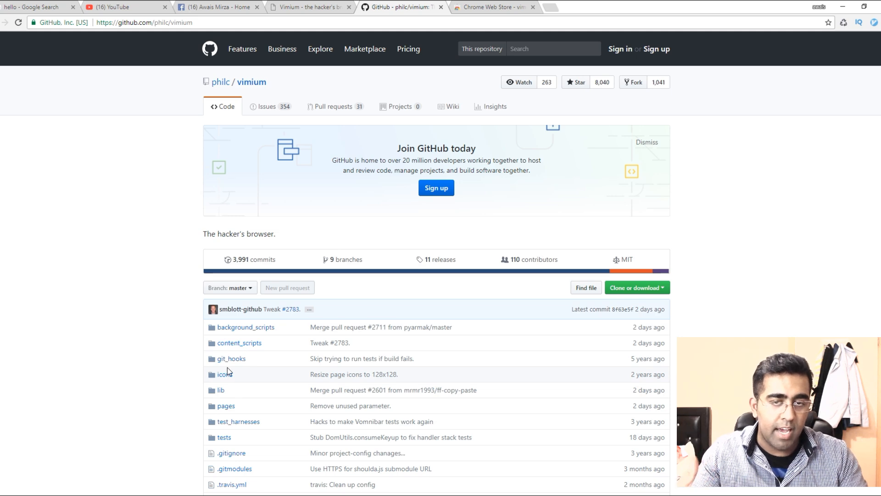
pyautogui.press('Ctrl+Tab')
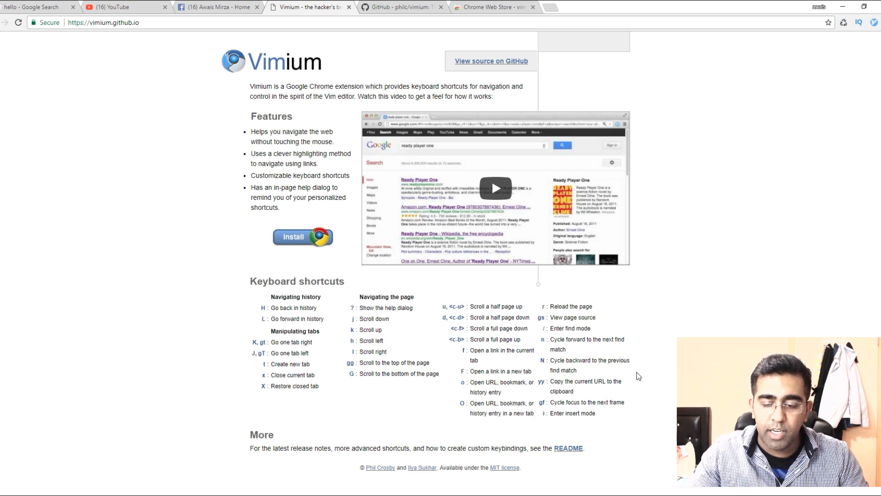
pyautogui.moveTo(528, 346)
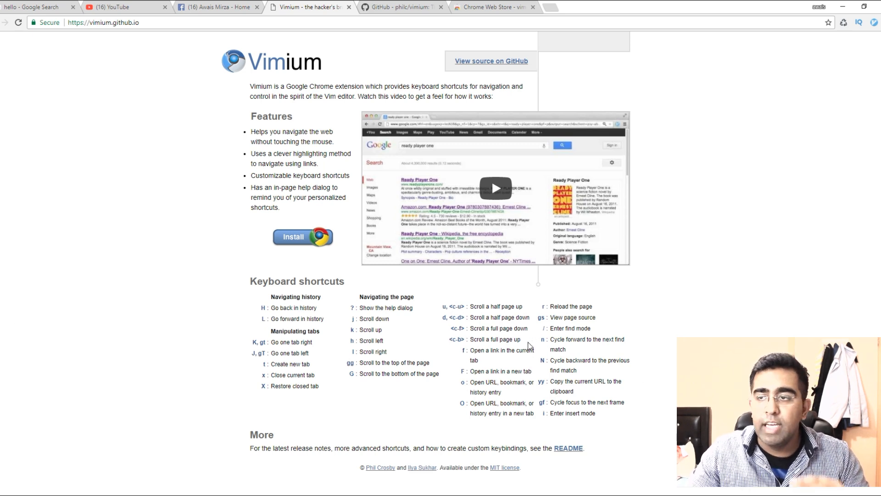